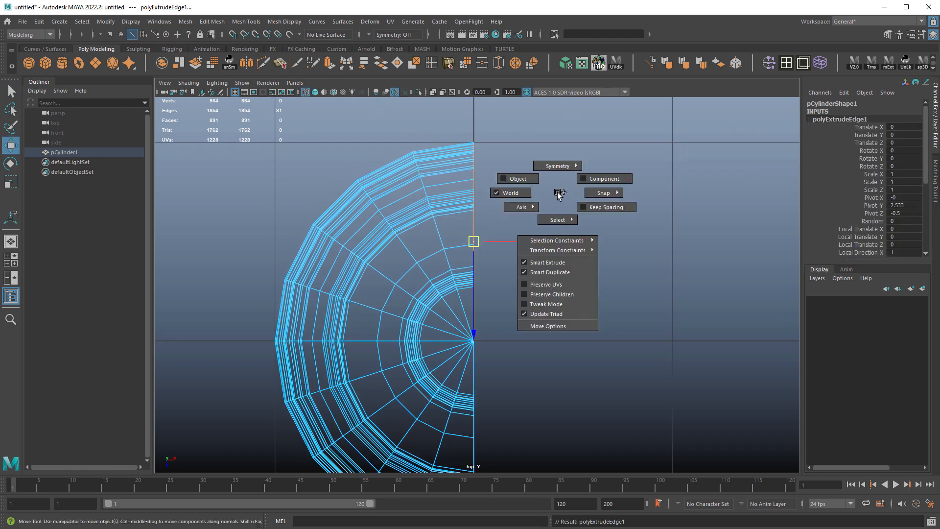
mouse_move(604, 206)
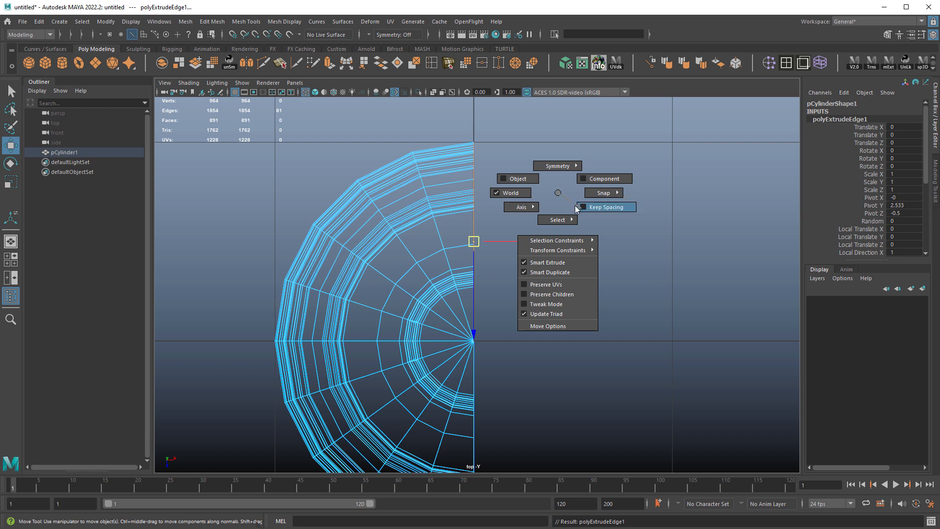
mouse_move(557, 196)
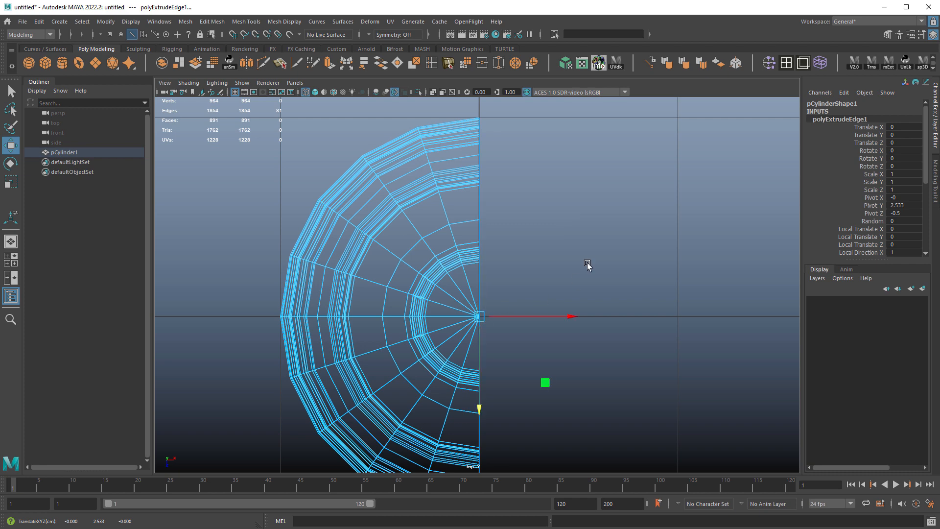
left_click_drag(588, 264, 521, 252)
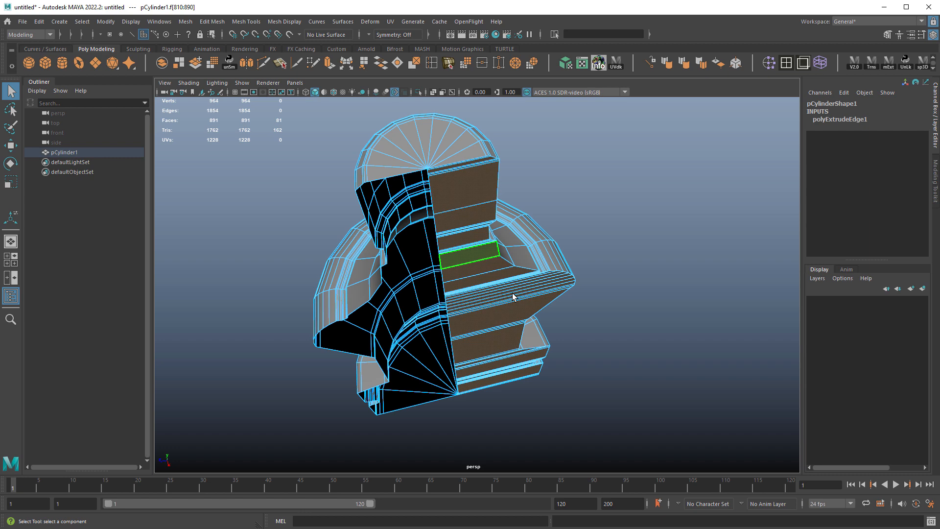
left_click_drag(512, 298, 452, 274)
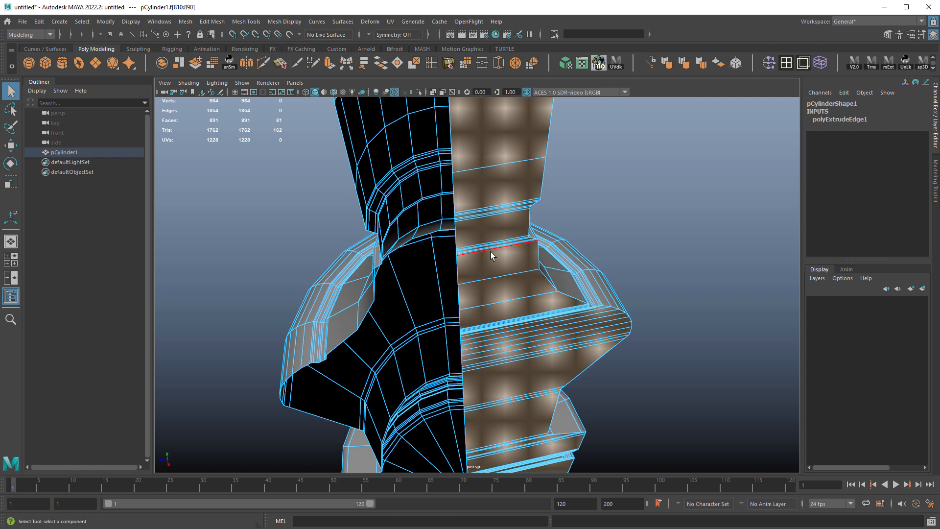
left_click(496, 263)
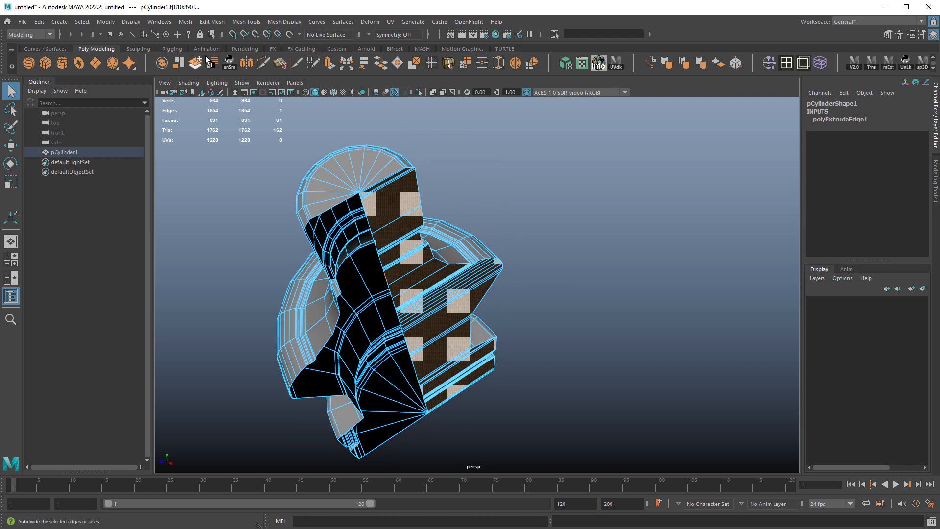
mouse_move(148, 43)
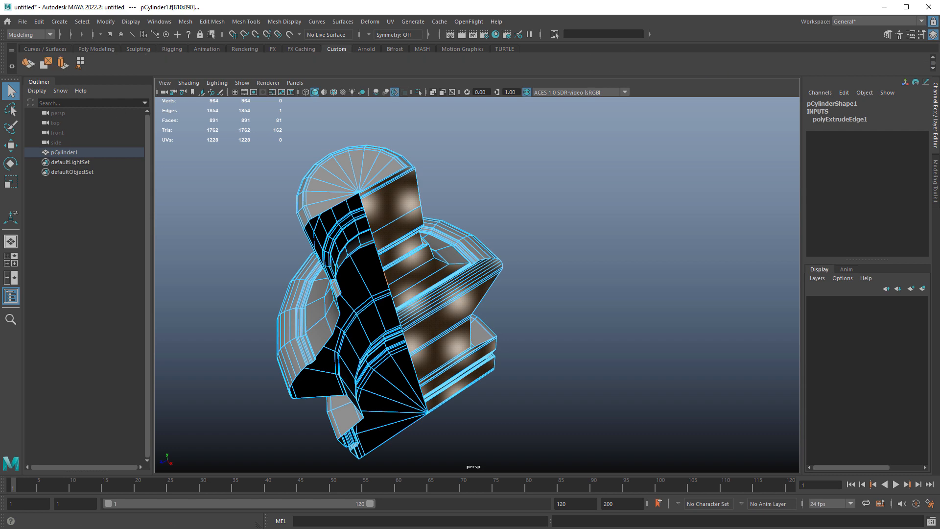
mouse_move(28, 62)
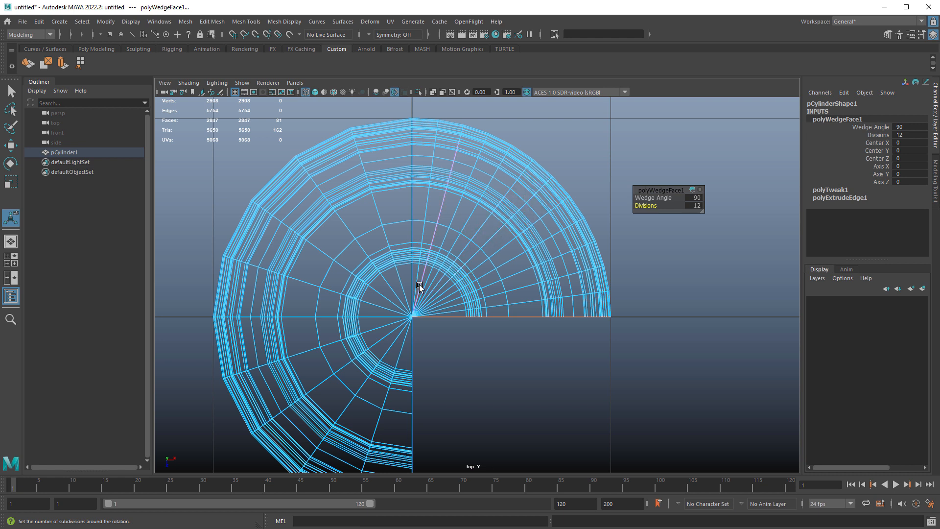
Step: Slide the wedge's Divisions in the Channel Box from 12 up to 15
left_click_drag(672, 204, 689, 204)
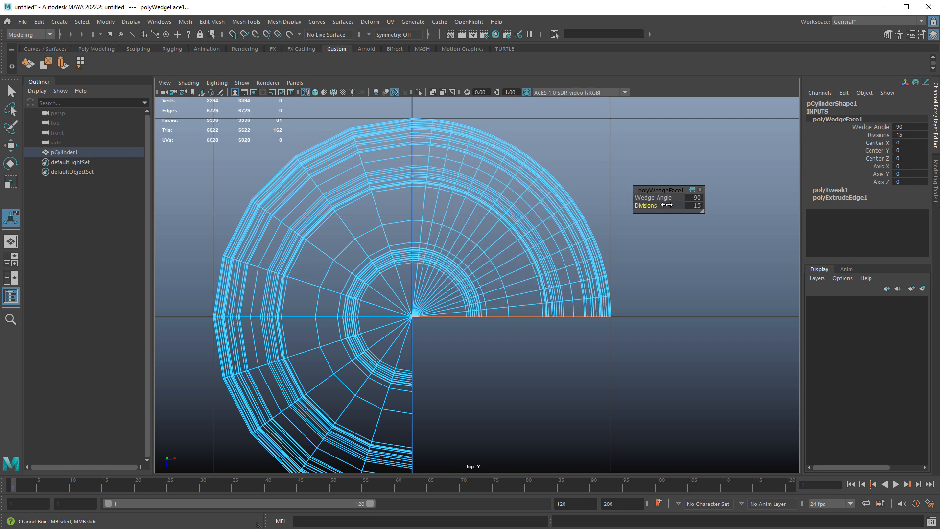
left_click_drag(677, 204, 635, 205)
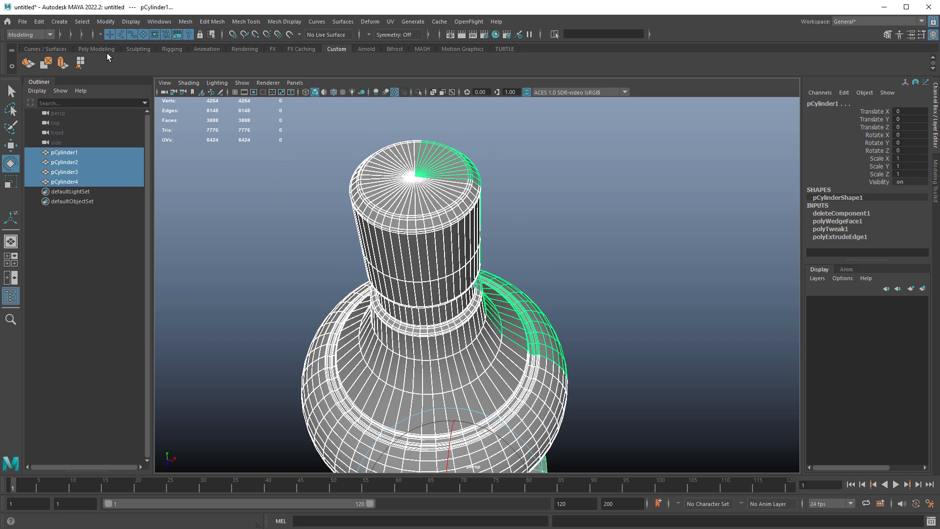
Step: Return to the Poly Modeling shelf after the four wedge copies complete the bottle
left_click(95, 49)
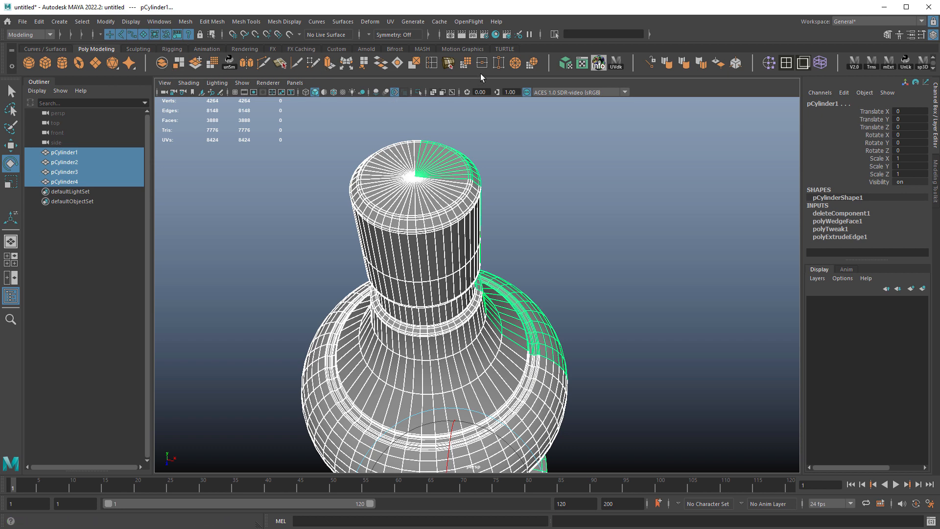